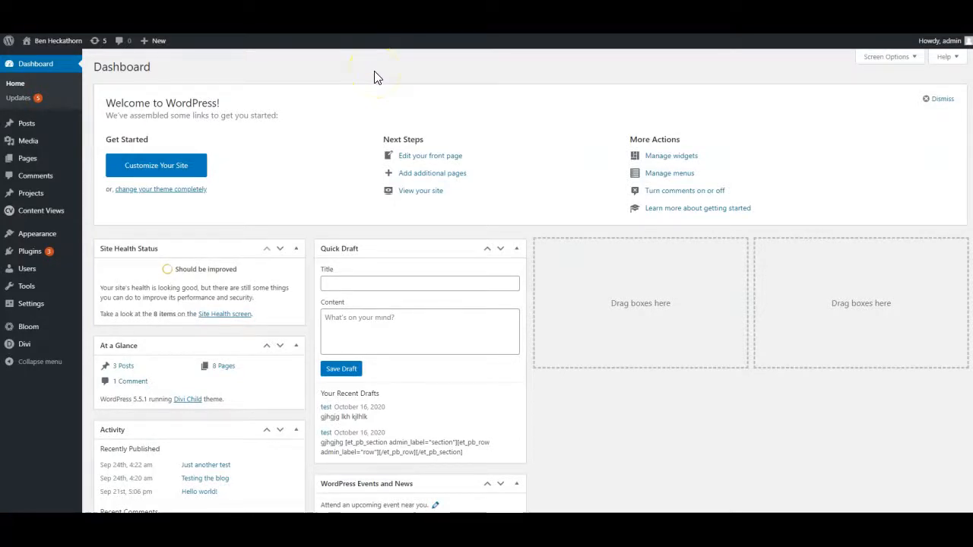
mouse_move(26, 123)
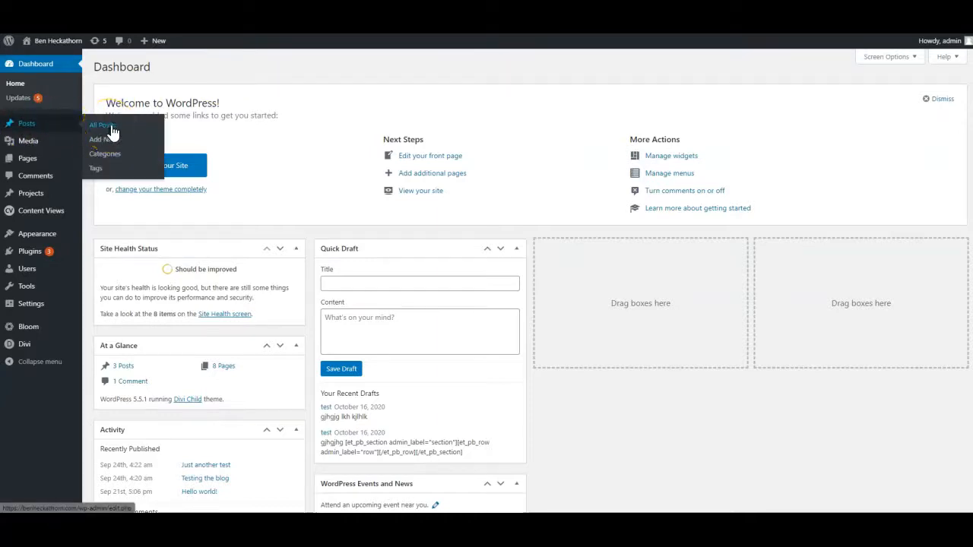
Open the All Posts list from the Posts menu in the sidebar.
click(101, 124)
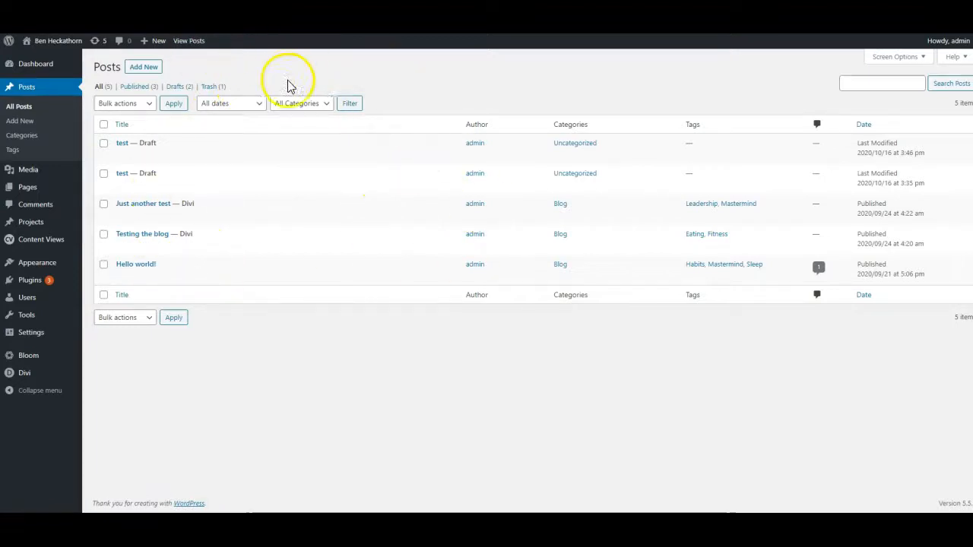
mouse_move(136, 143)
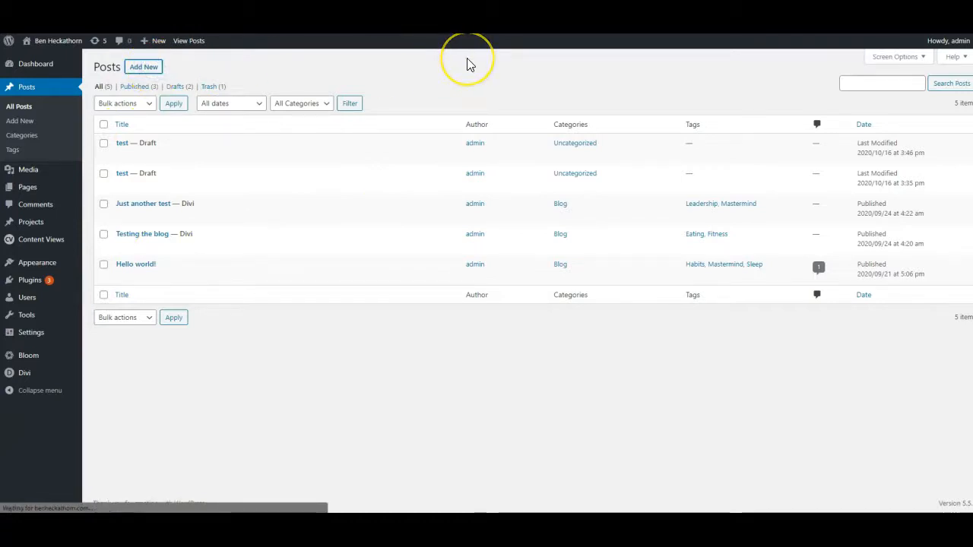
Create a new post titled 'test1' with a short paragraph of placeholder text.
click(143, 66)
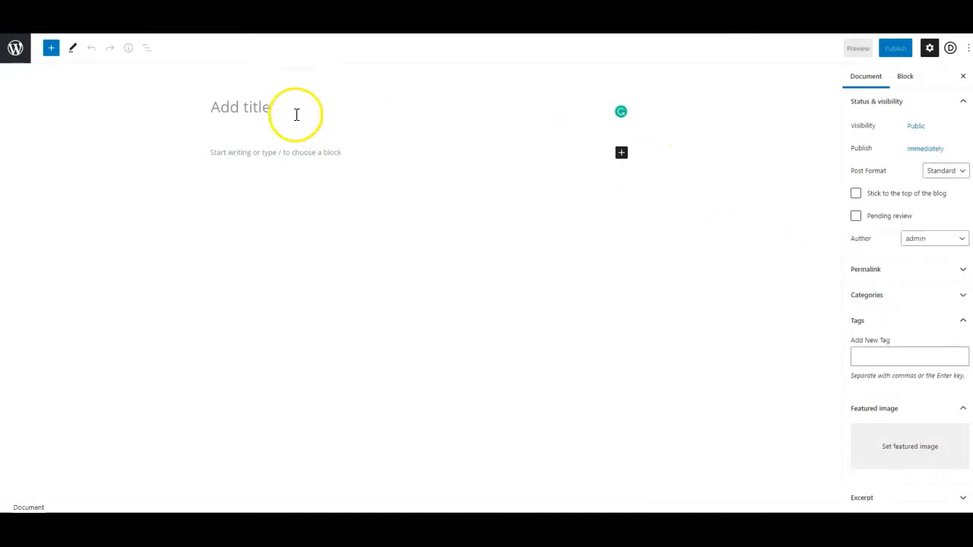
text(test1)
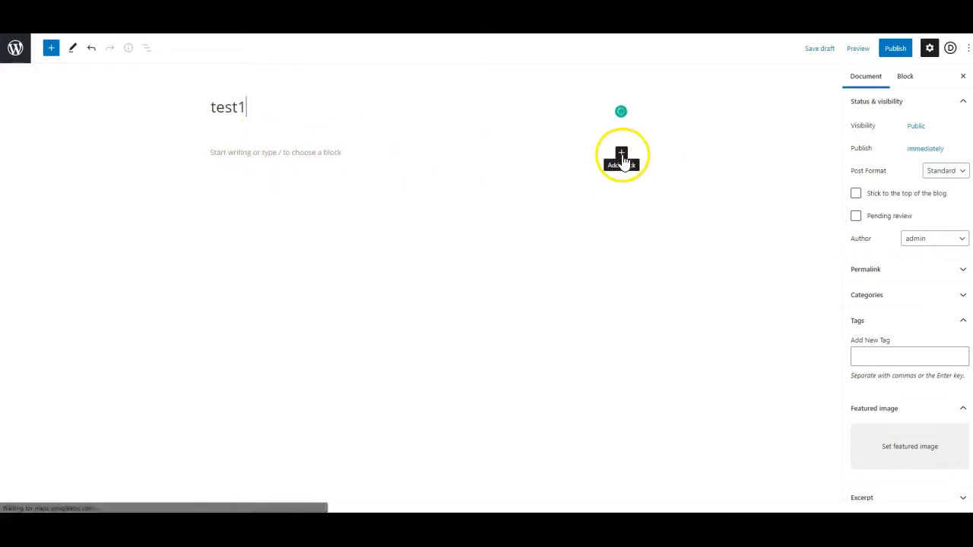
text(dfghfhfgk gjg jhg)
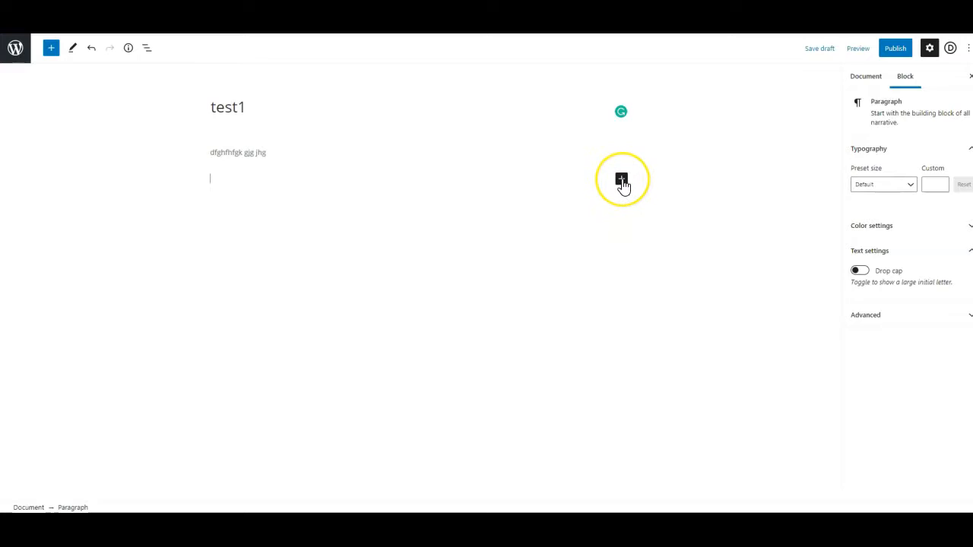
mouse_move(622, 180)
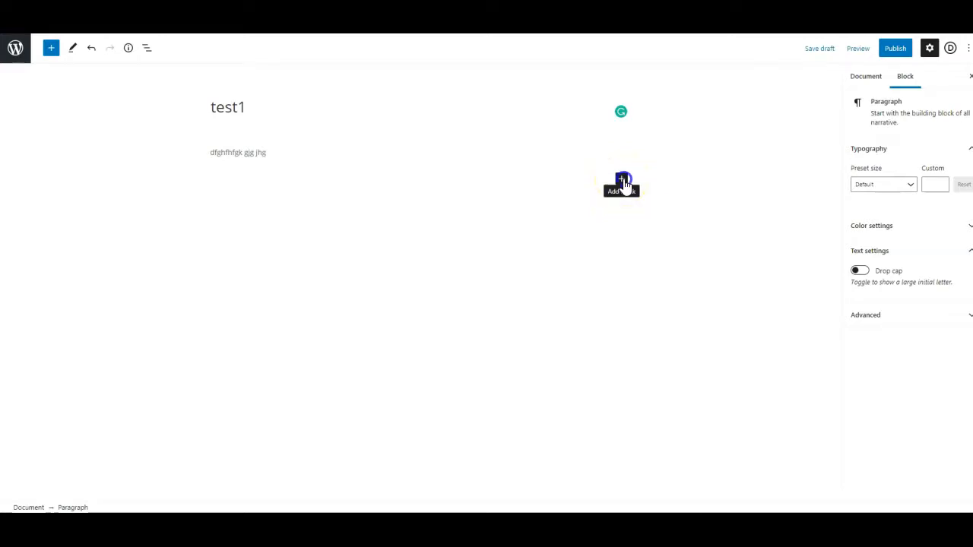
Insert the BH logo from the Media Library as a right-aligned image block.
click(621, 183)
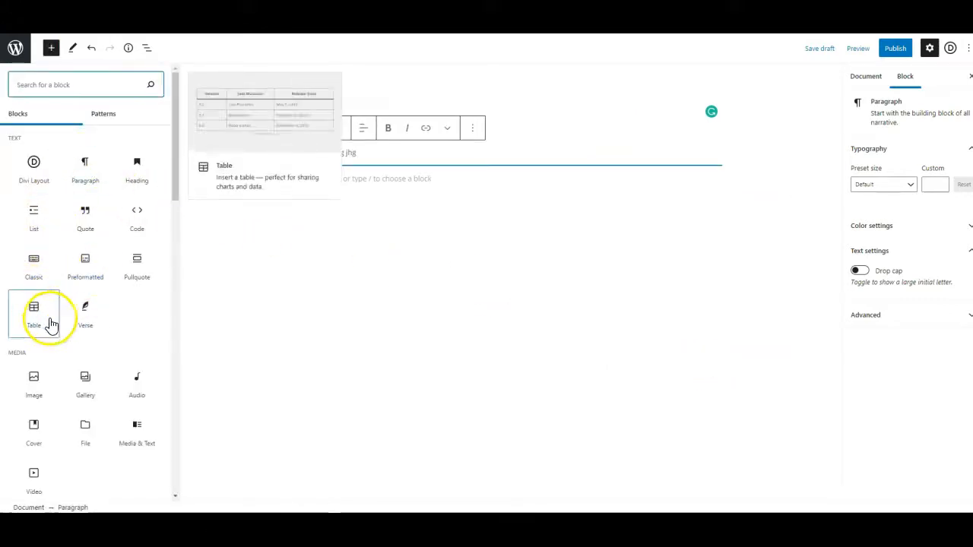
mouse_move(33, 376)
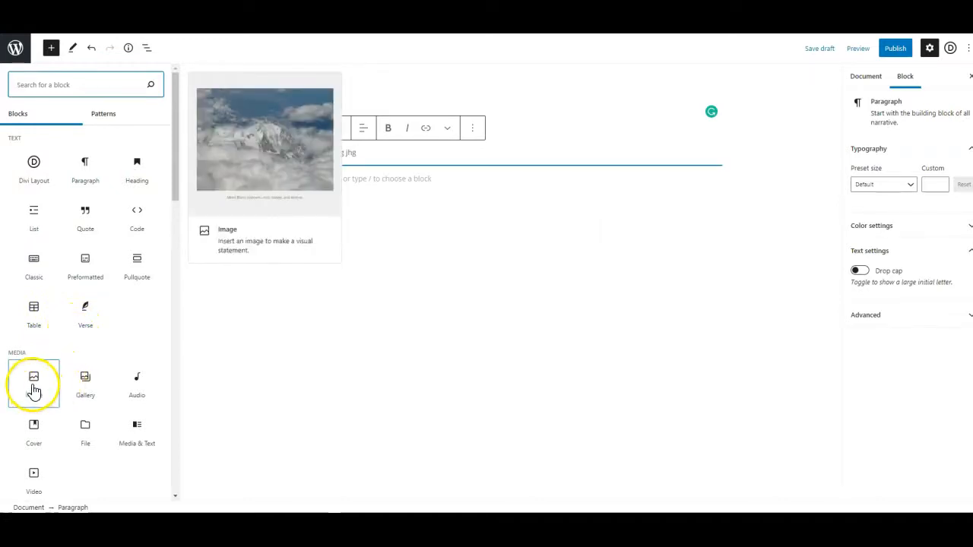
click(33, 376)
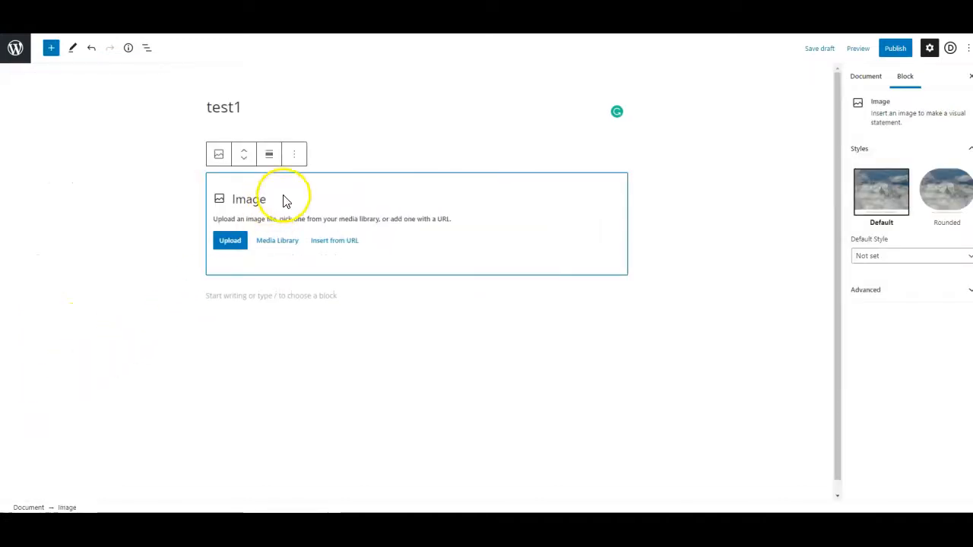
click(230, 241)
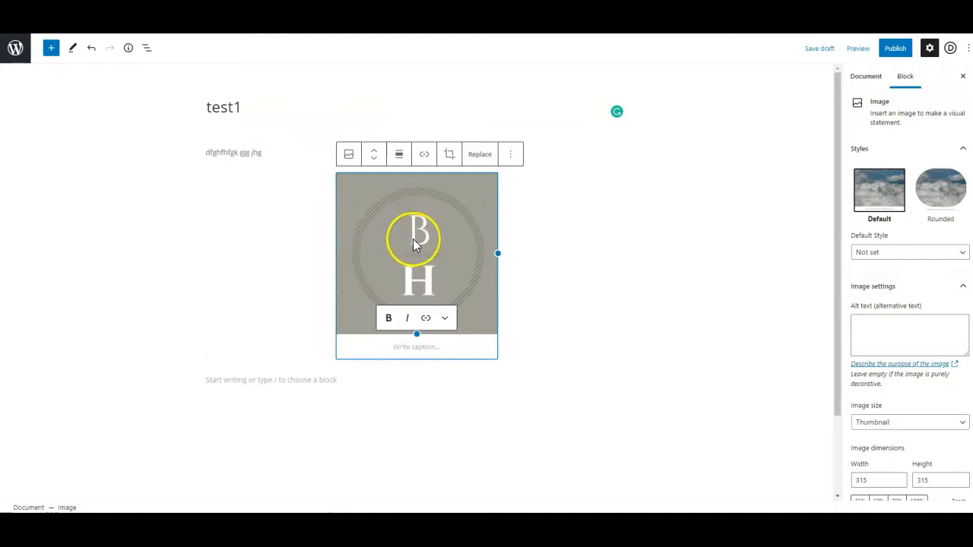
click(399, 154)
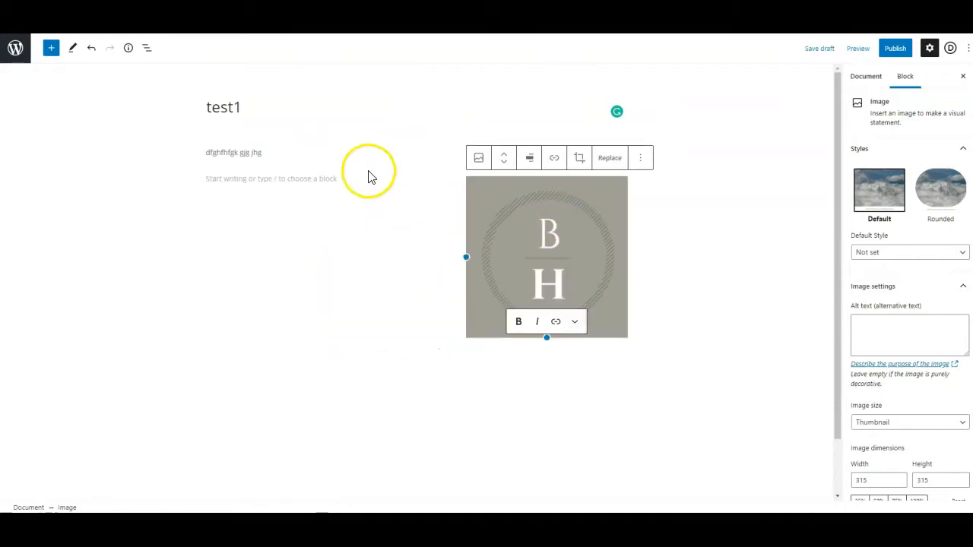
mouse_move(336, 198)
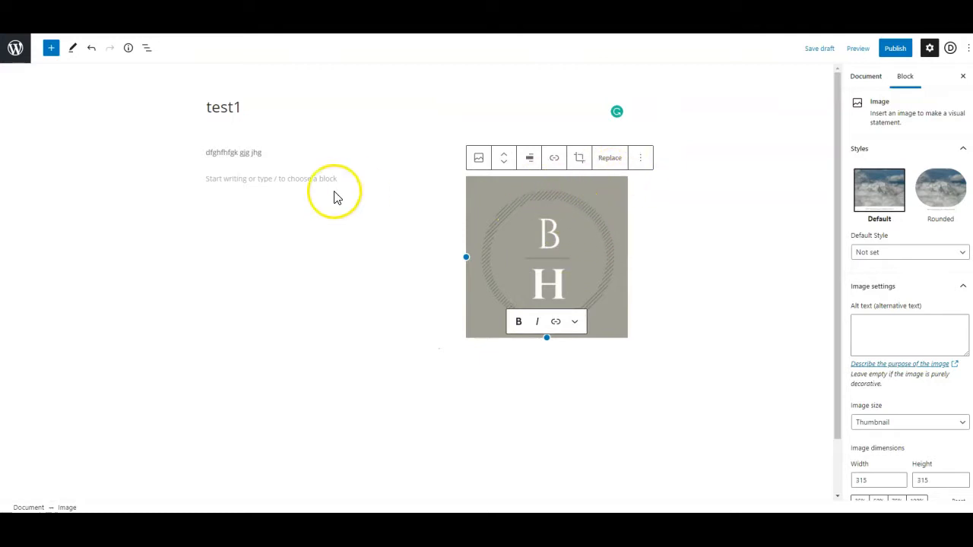
Add two placeholder paragraphs beside the logo and show the settings sidebar.
click(287, 184)
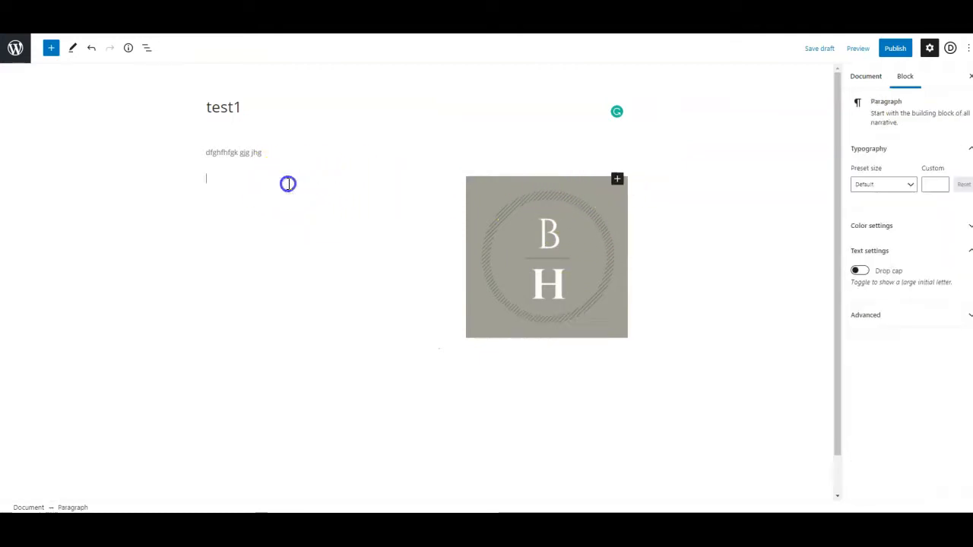
text(ghjkh jgjk gk)
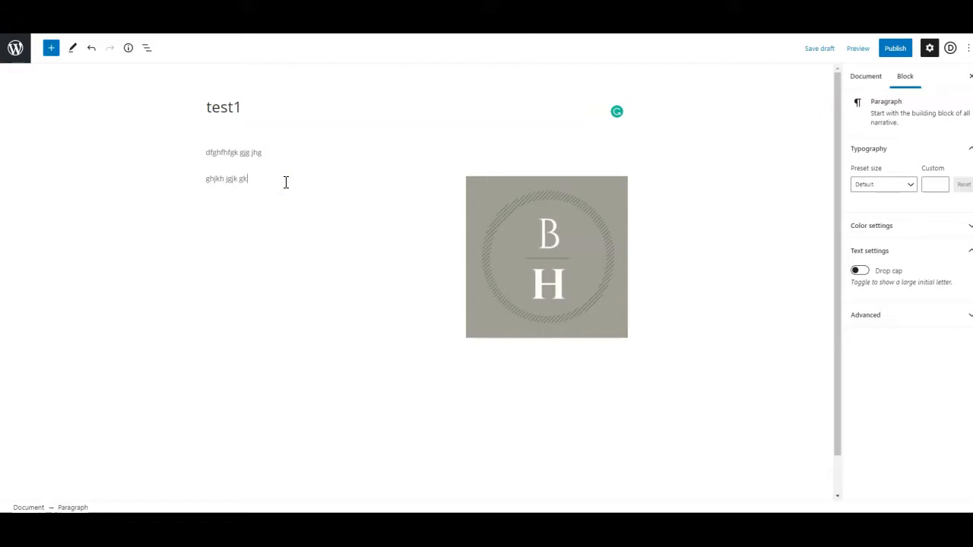
text(gjhgjk)
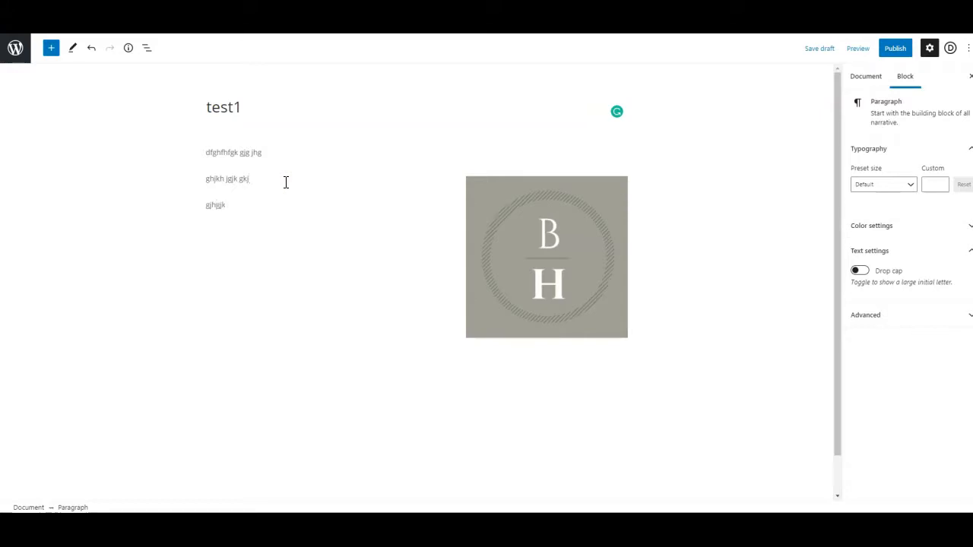
click(228, 179)
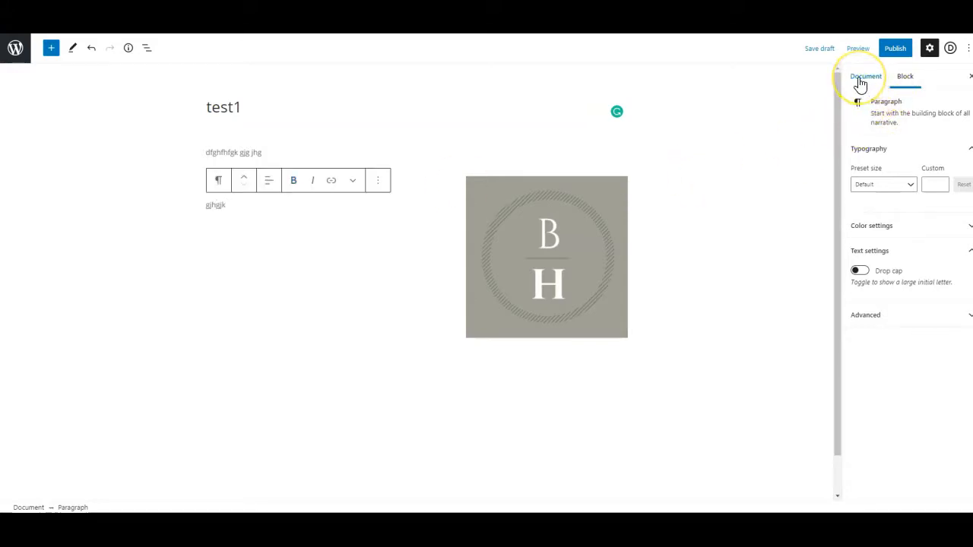
File the post under the Blog category in the Document settings.
click(866, 76)
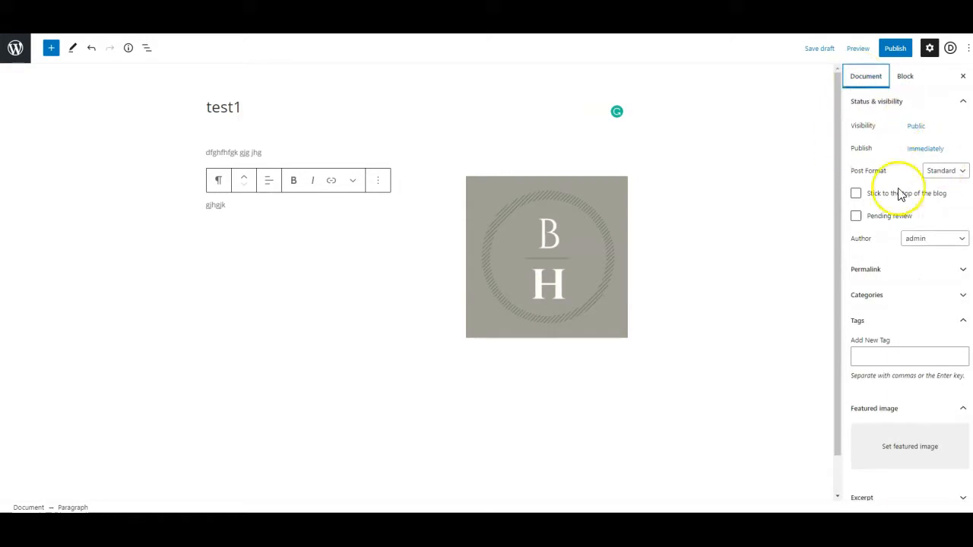
click(866, 295)
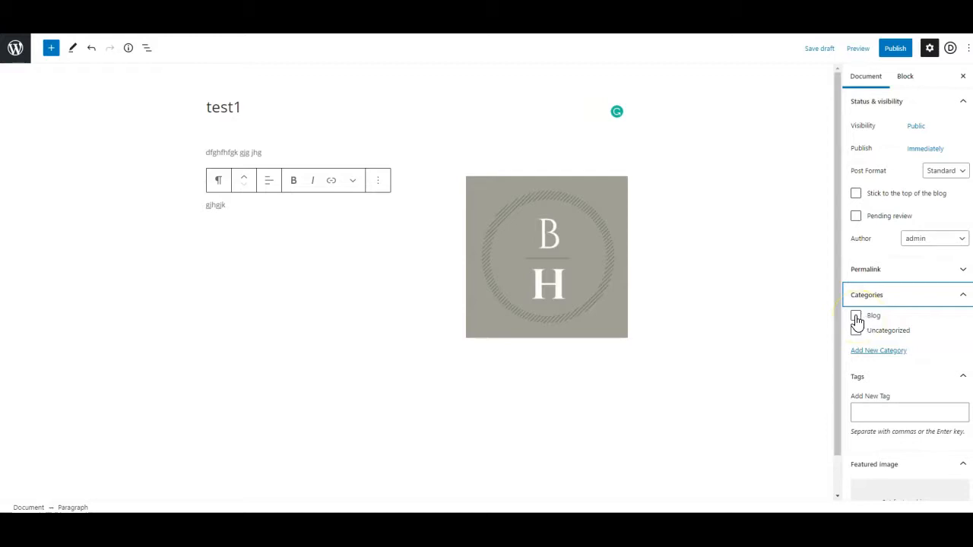
click(856, 314)
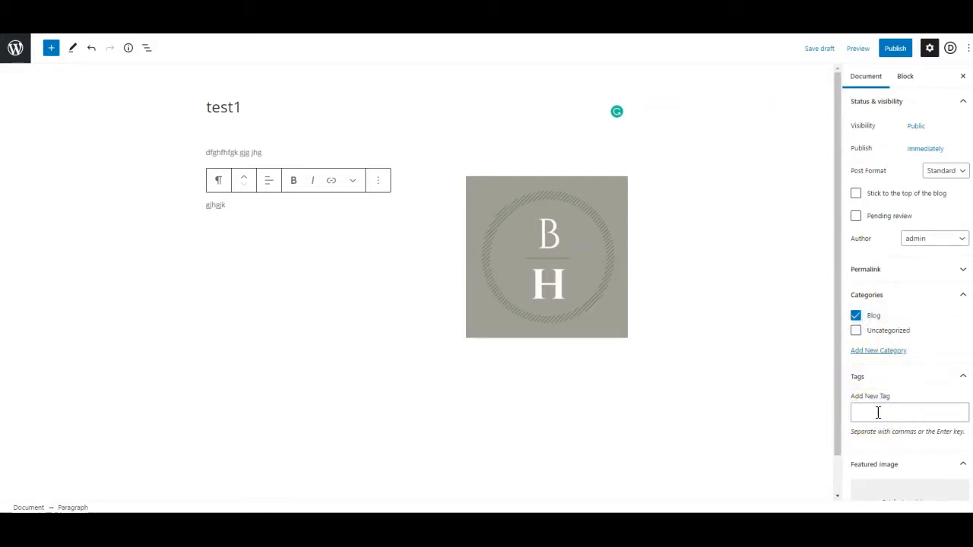
Tag the post 'Eating' using the suggestion from typing 'eat'.
text(eat)
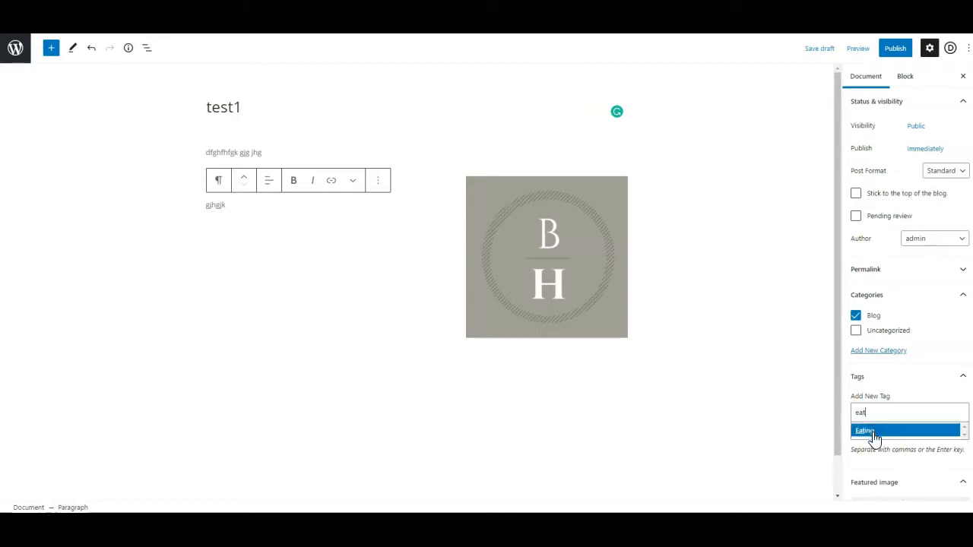
click(864, 431)
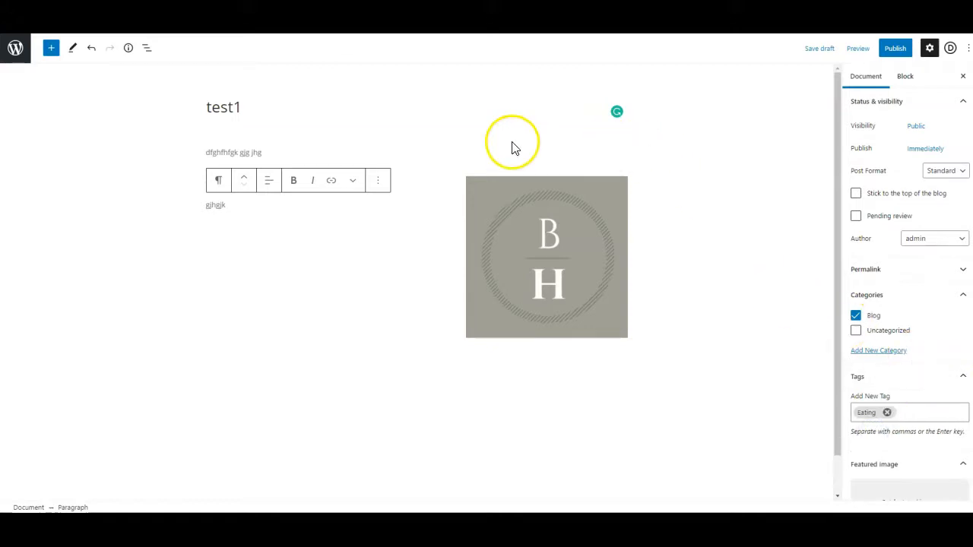
scroll(down, 3)
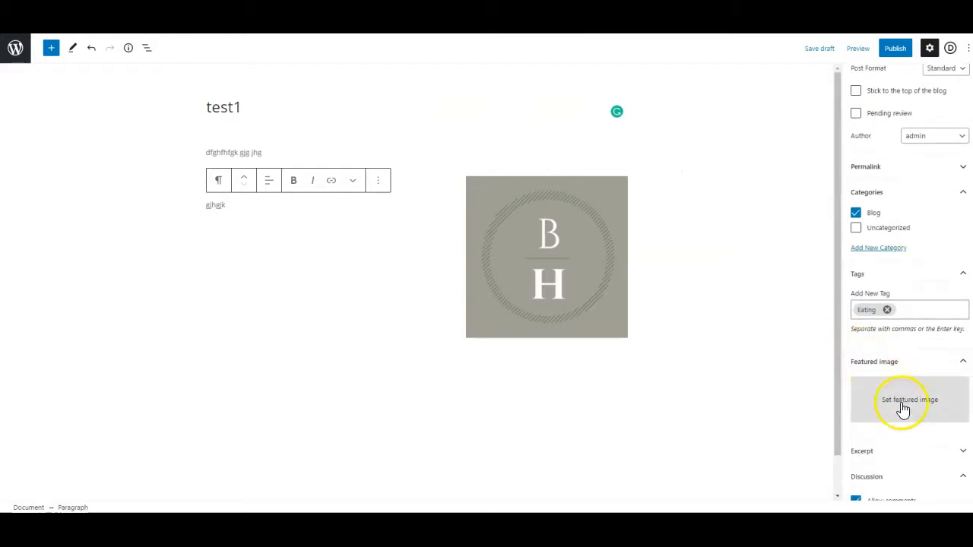
Set the portrait-square-06 photo of the woman in the black hat as featured image.
click(912, 310)
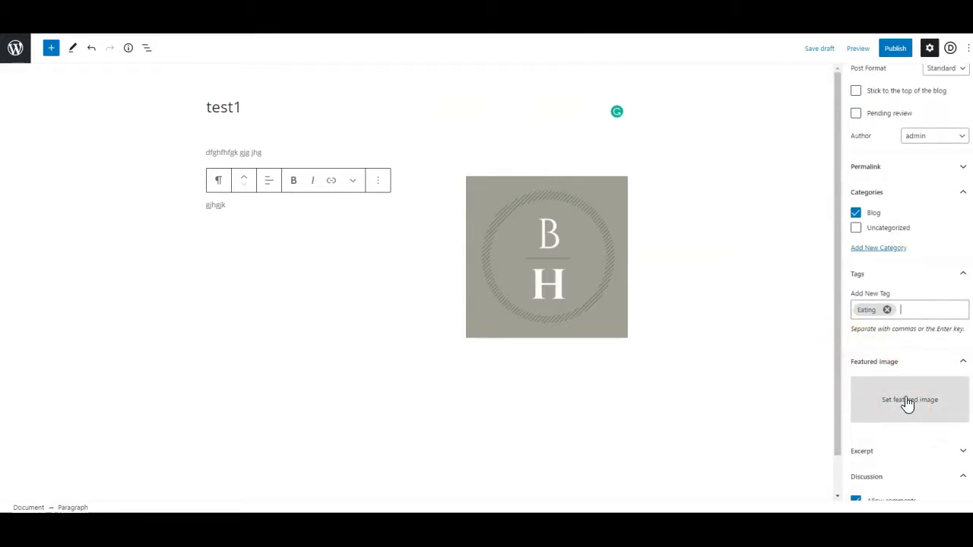
click(909, 399)
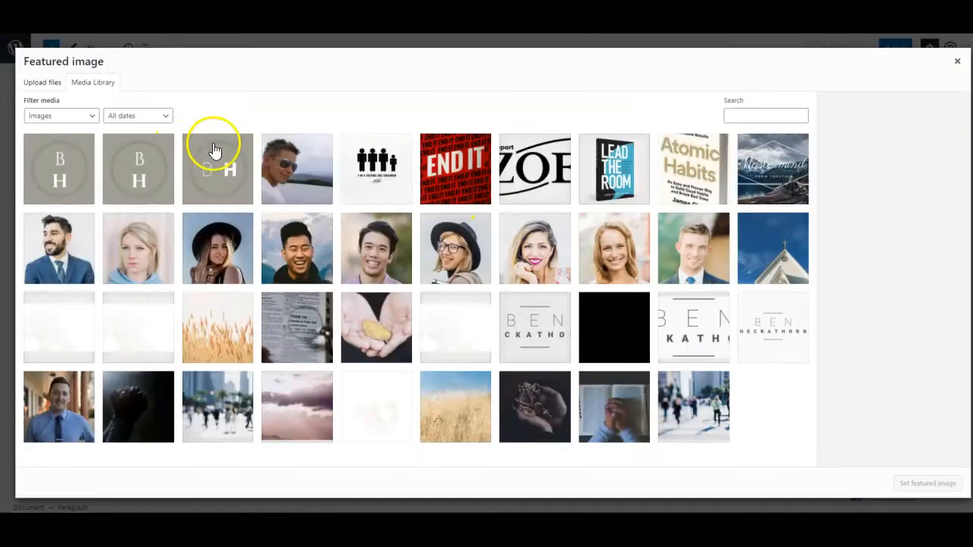
scroll(down, 3)
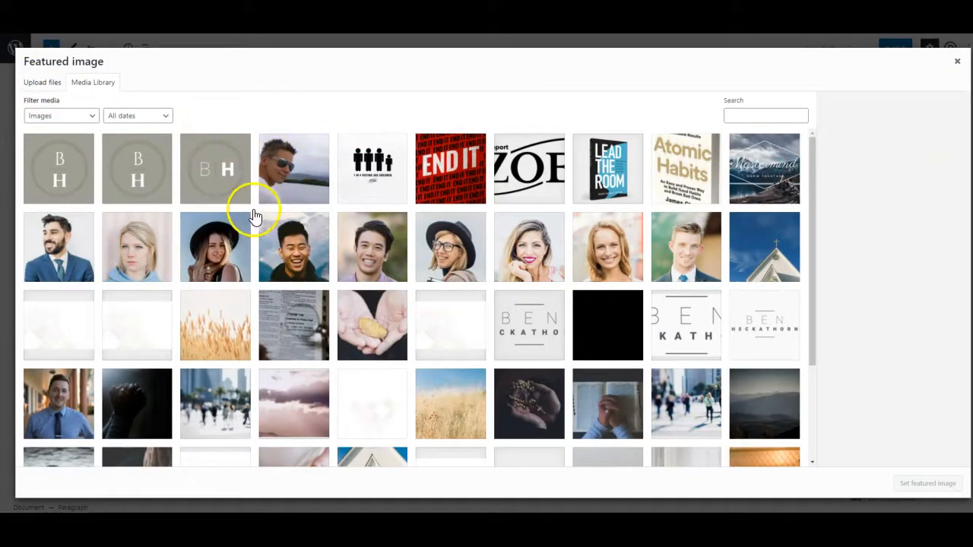
click(215, 246)
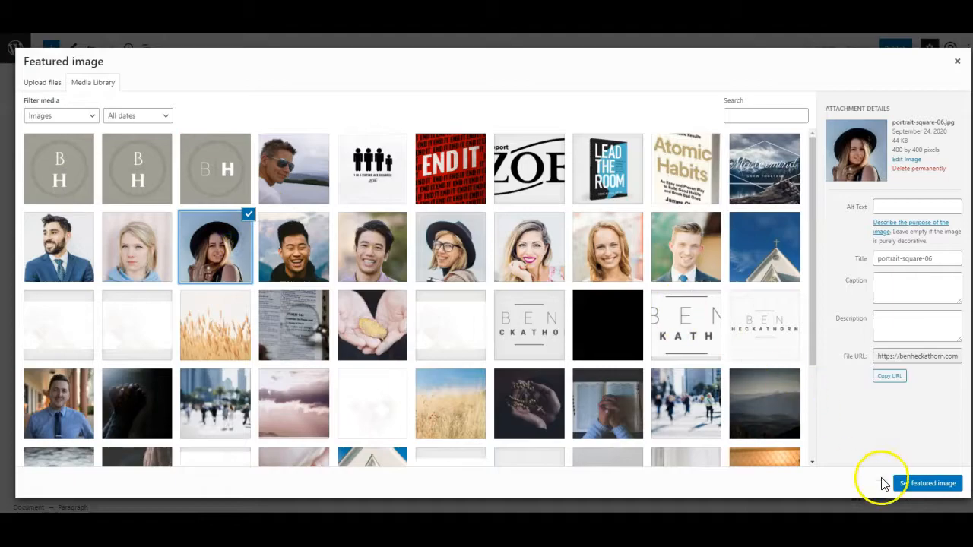
click(927, 484)
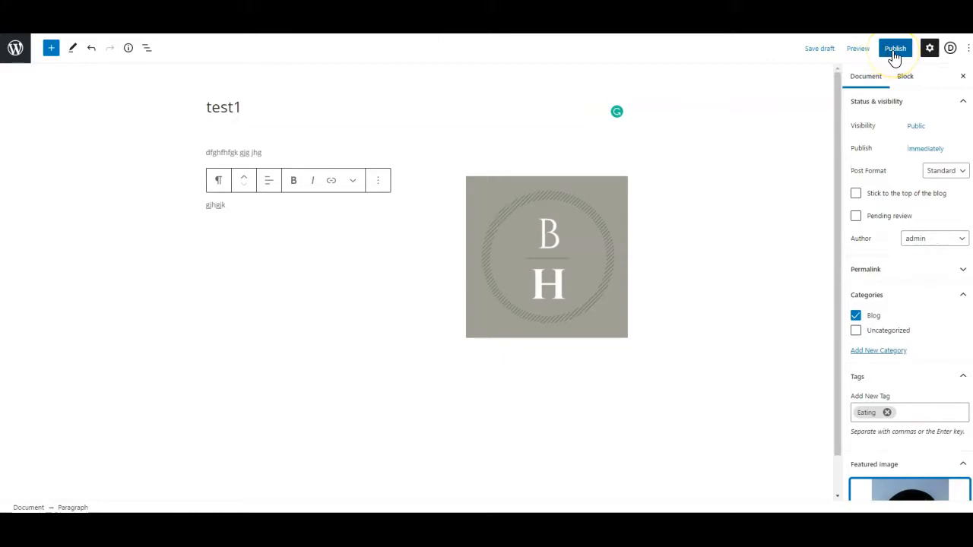
Publish test1, confirming in the pre-publish panel.
click(896, 48)
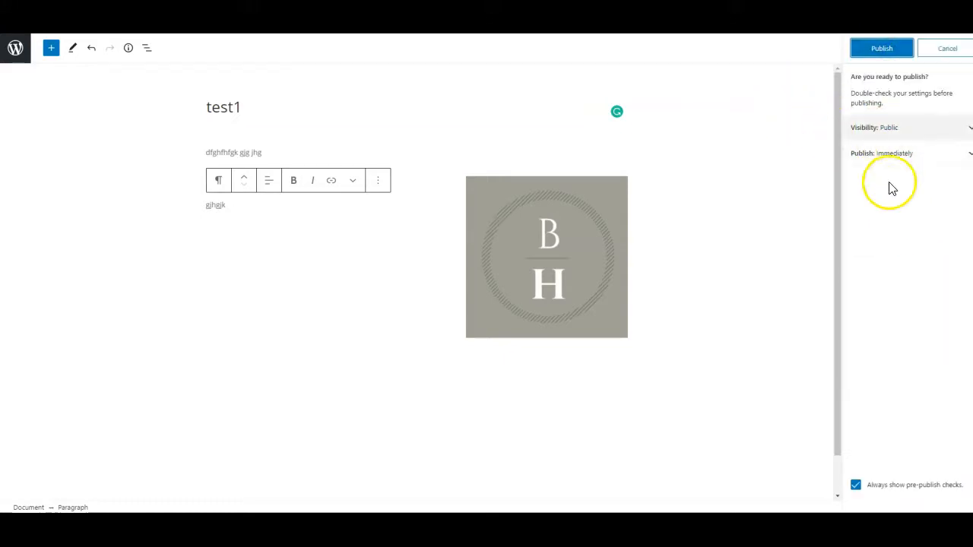
click(882, 48)
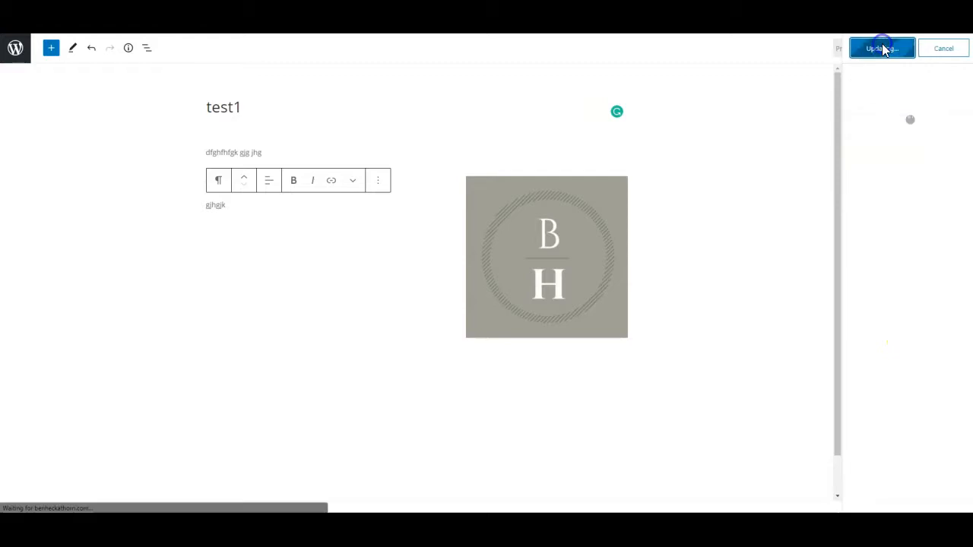
click(881, 48)
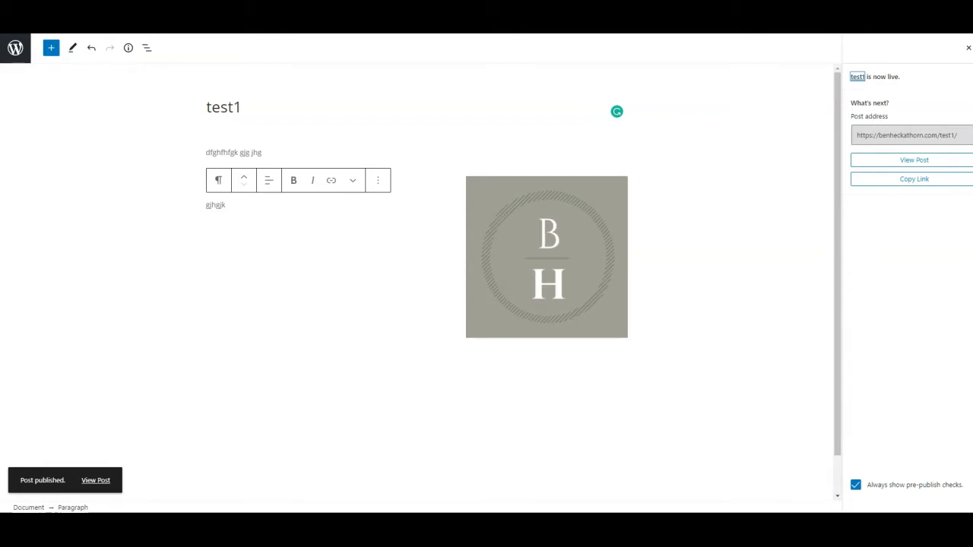
mouse_move(165, 80)
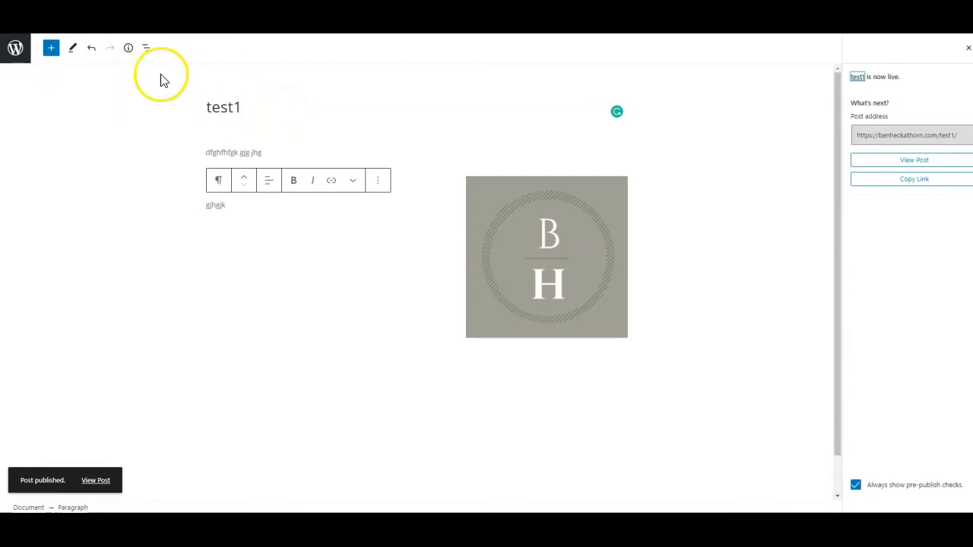
mouse_move(15, 48)
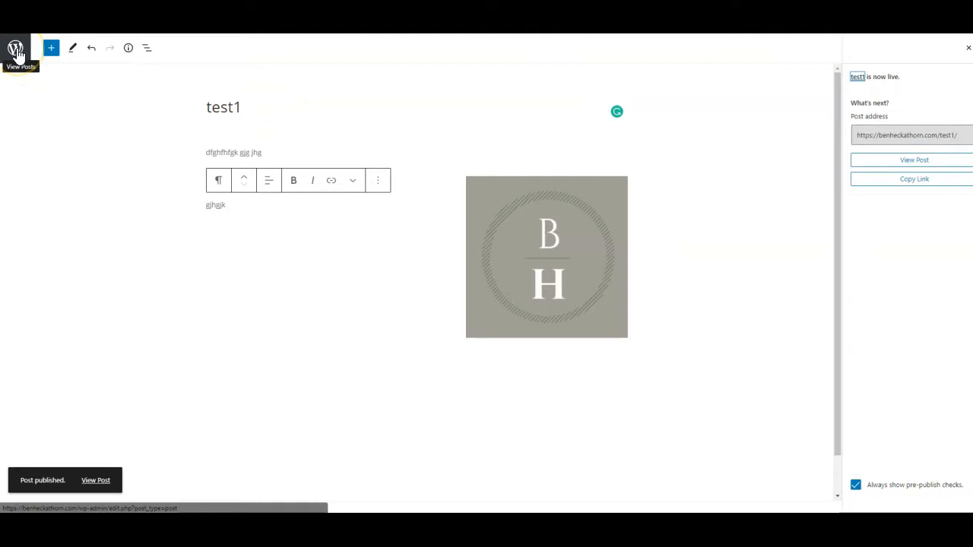